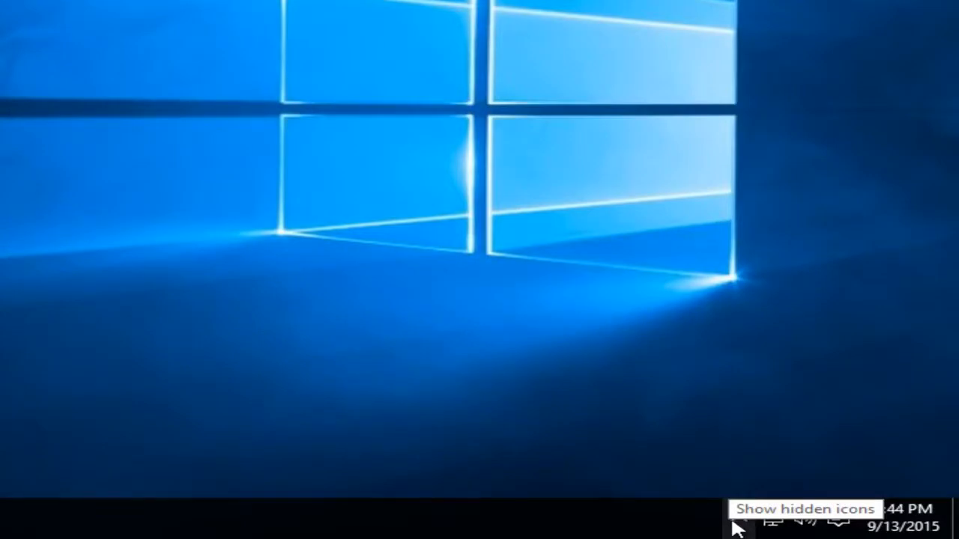
- Reveal the hidden notification-area icons on the taskbar to reach the OneDrive cloud icon
click(738, 528)
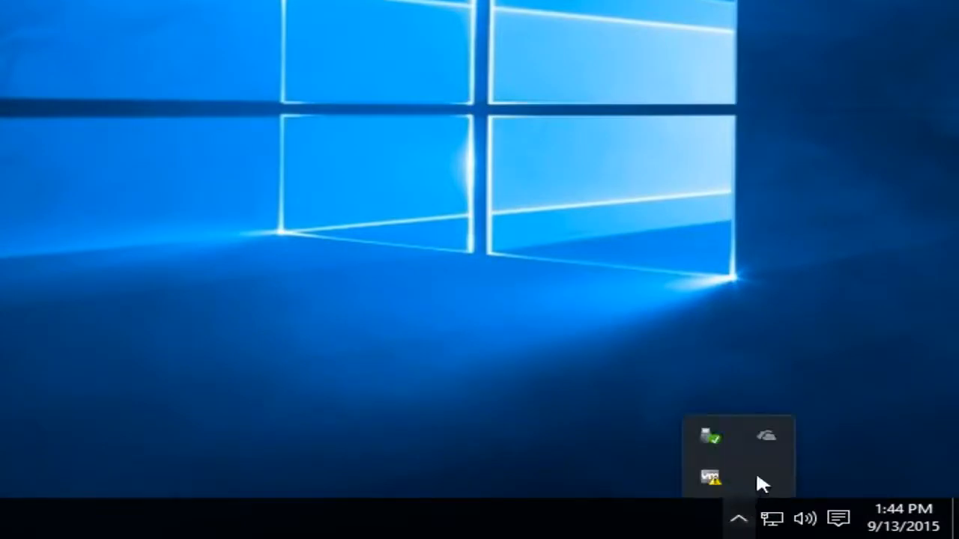
mouse_move(766, 437)
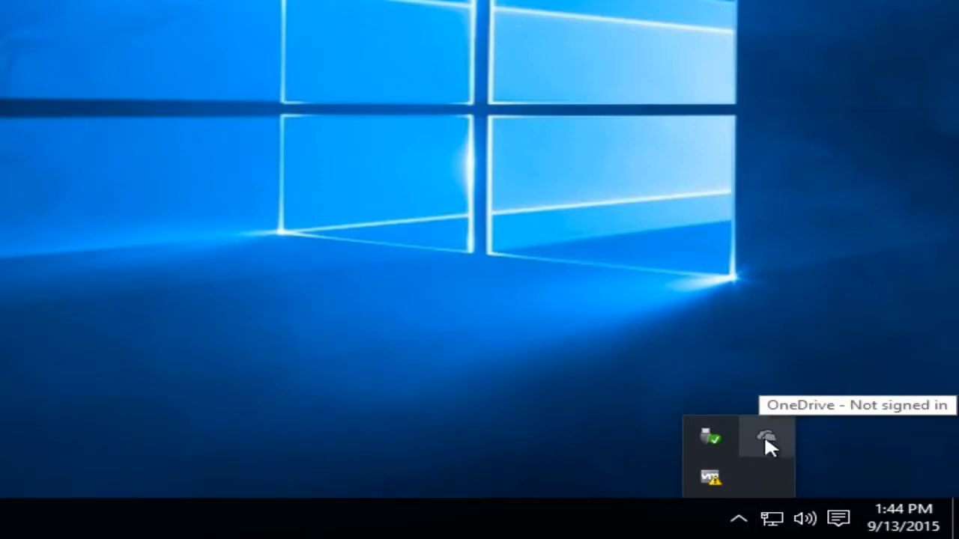
mouse_move(766, 440)
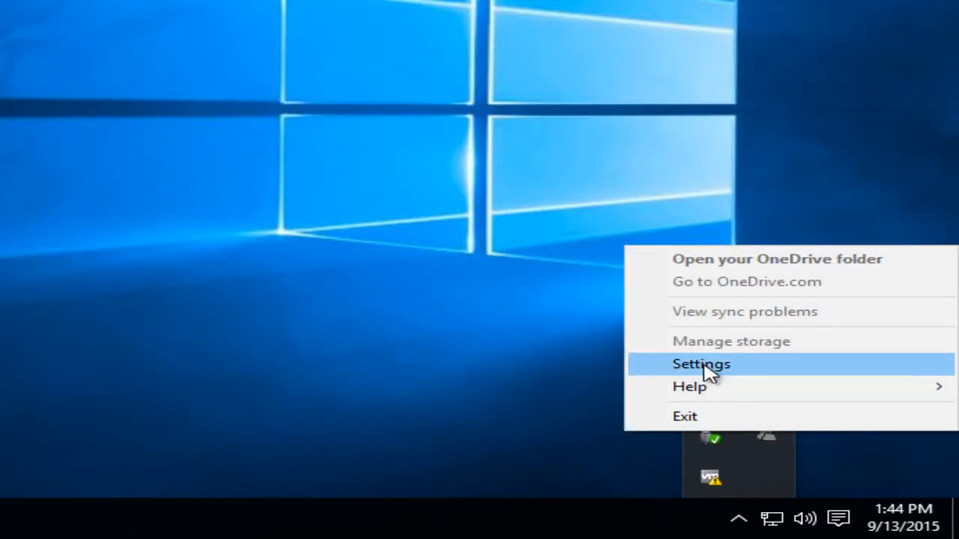
- In OneDrive Settings, uncheck 'Start OneDrive automatically when I sign in to Windows'
click(701, 364)
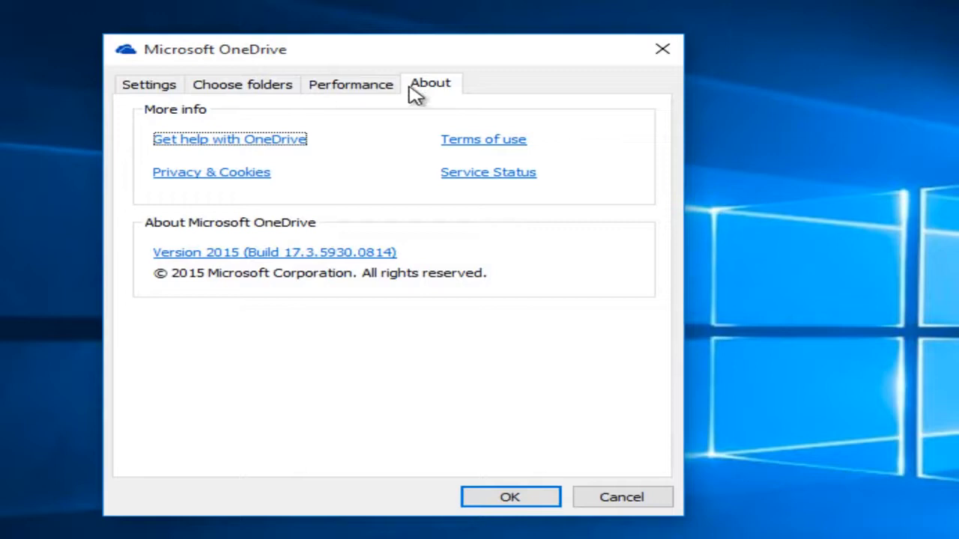
click(148, 84)
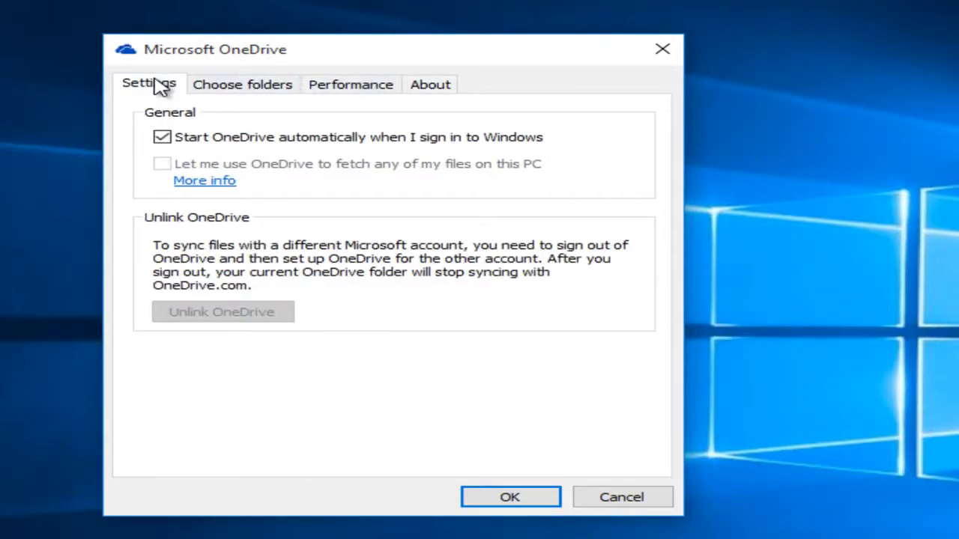
click(162, 137)
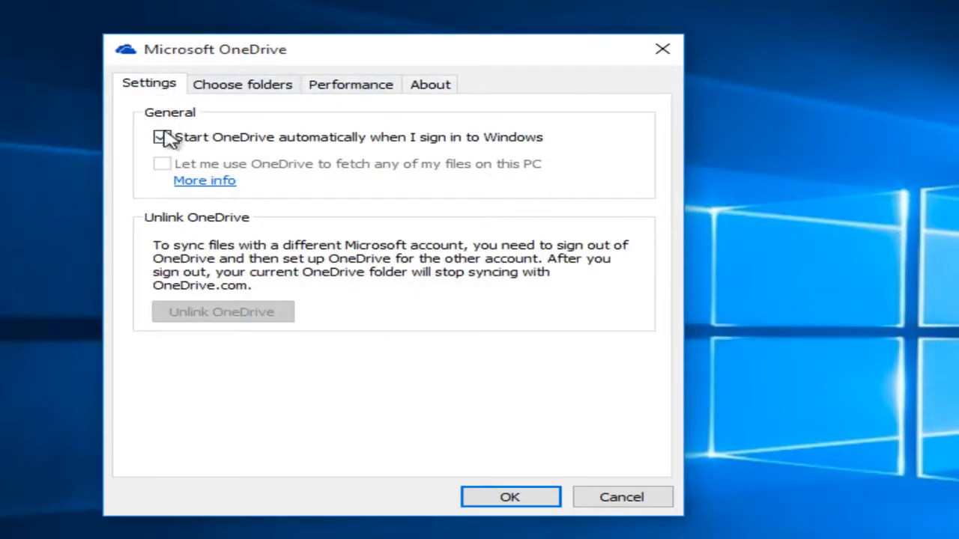
click(162, 138)
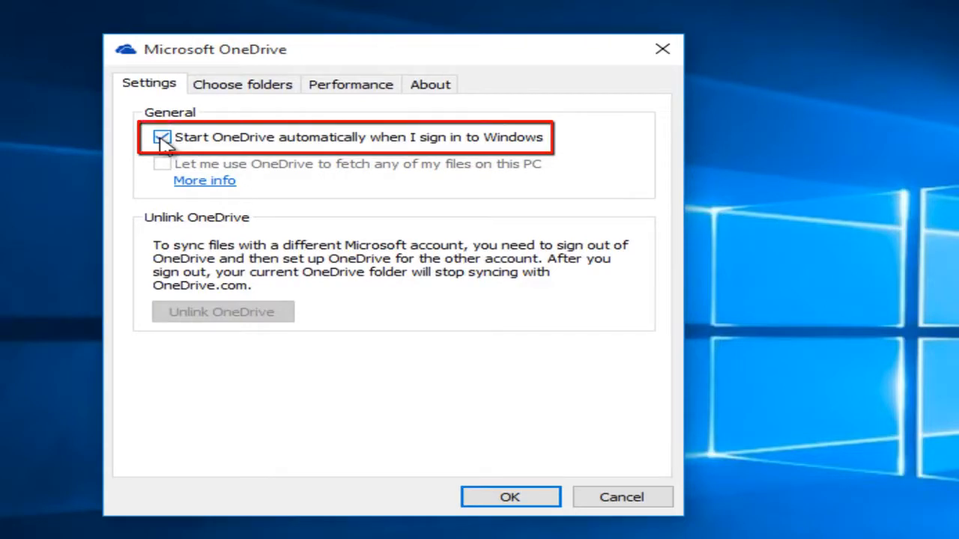
click(162, 137)
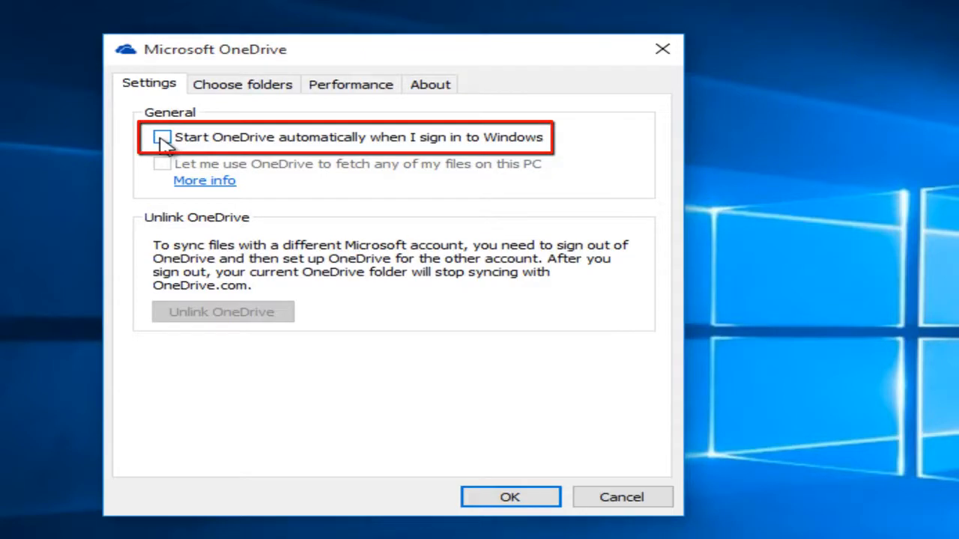
click(162, 137)
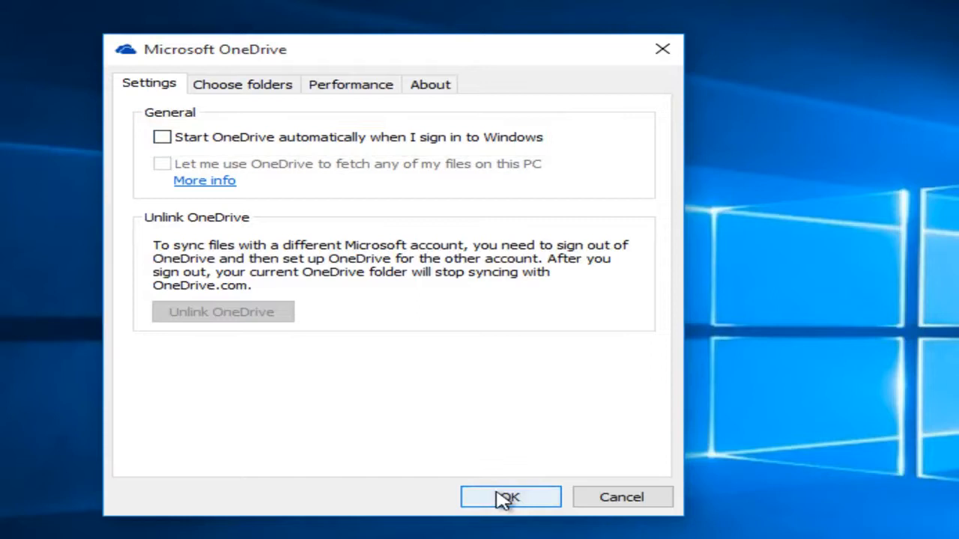
mouse_move(500, 477)
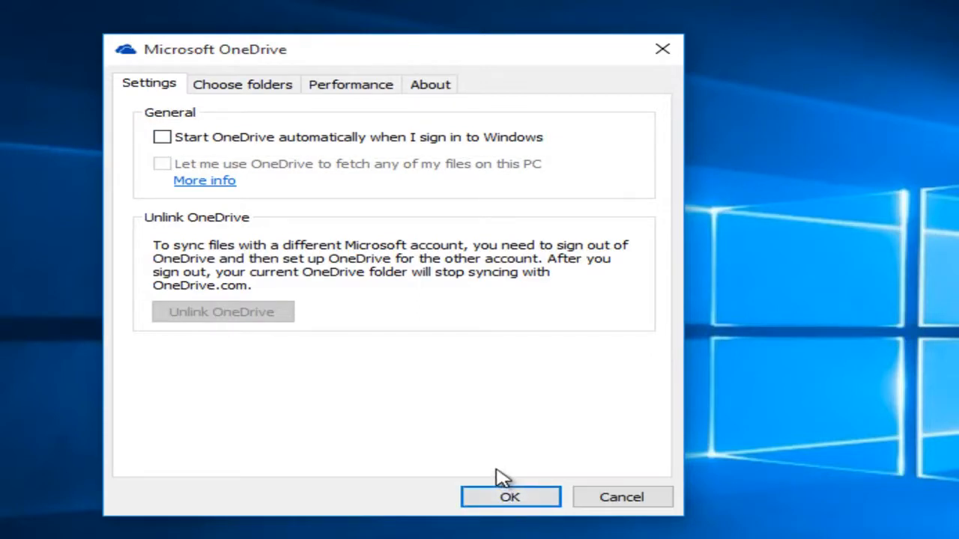
mouse_move(296, 313)
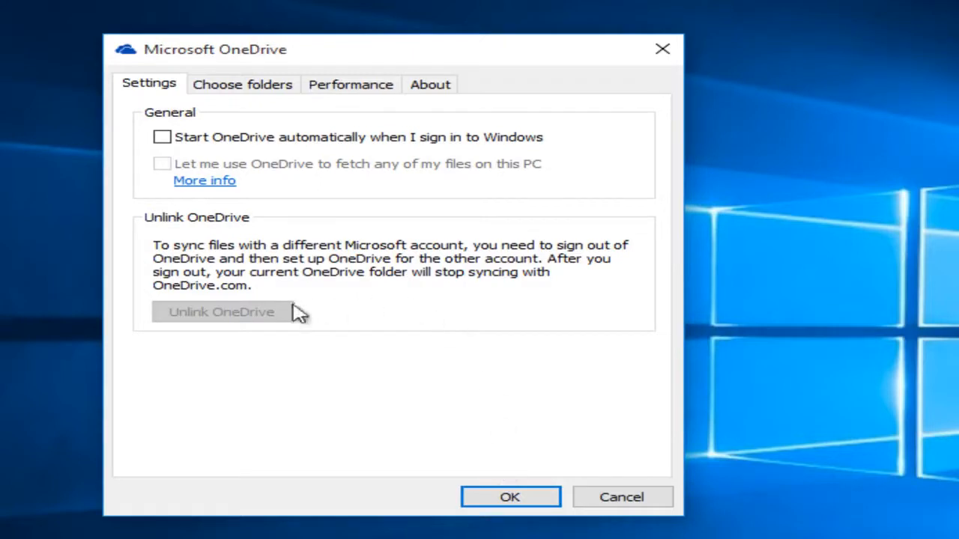
mouse_move(299, 292)
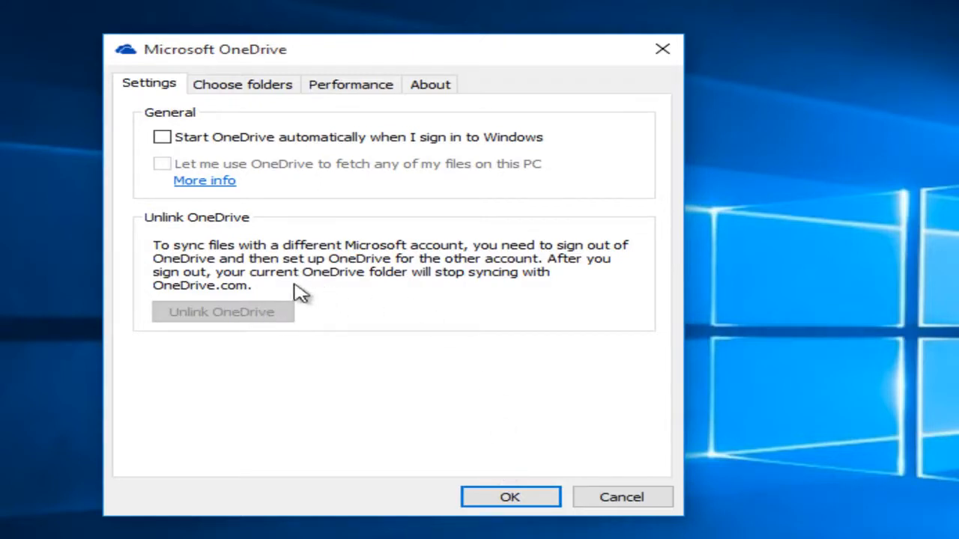
mouse_move(307, 337)
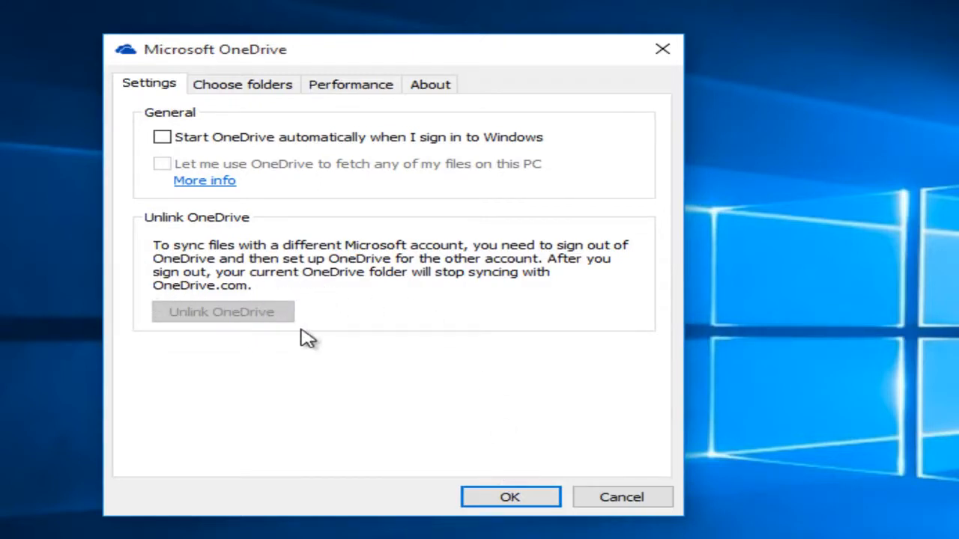